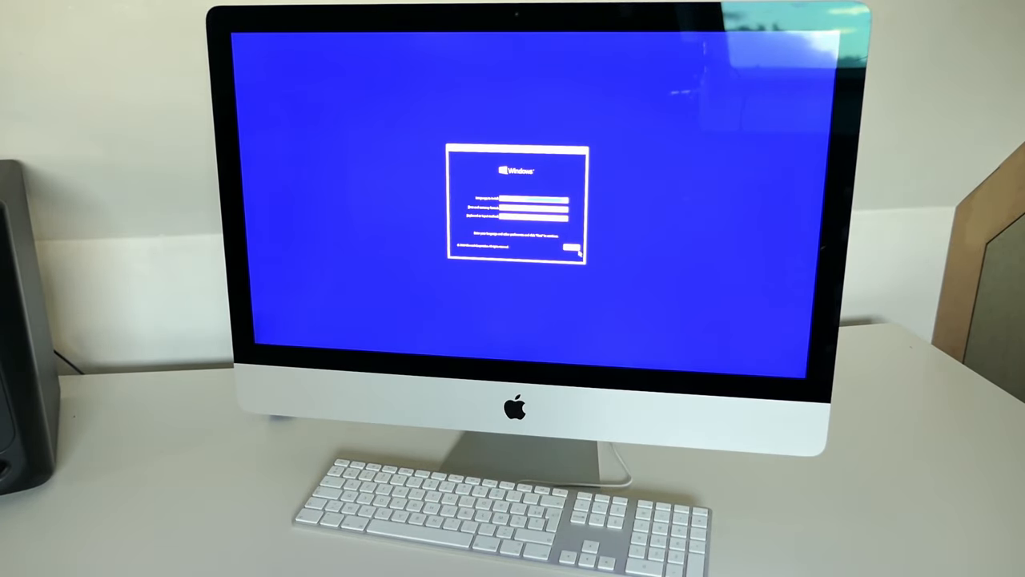
Skip the product key and choose the Windows 10 Pro edition
{"action": "left_click", "coordinate": [570, 250]}
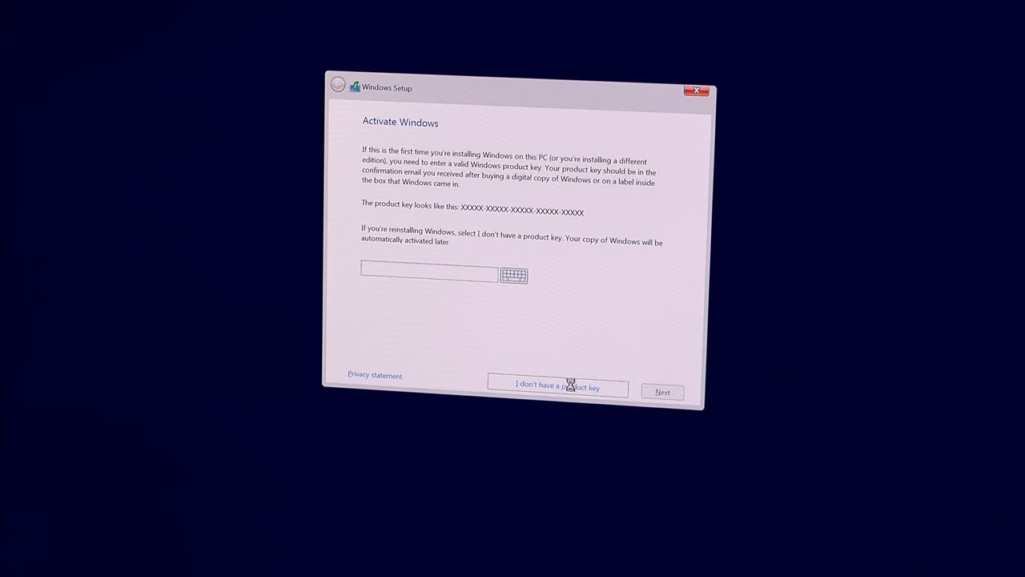
{"action": "left_click", "coordinate": [557, 386]}
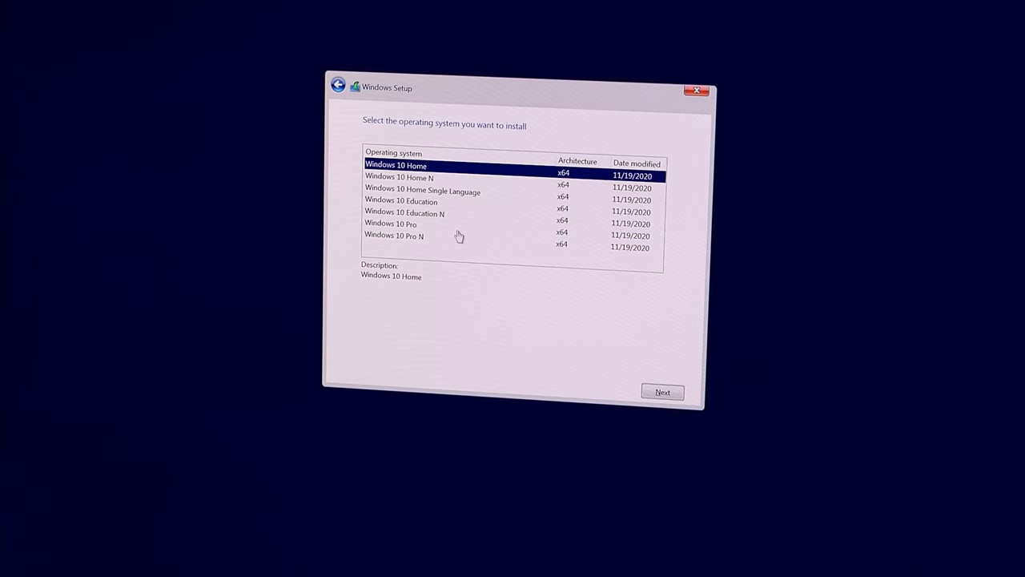
{"action": "left_click", "coordinate": [390, 224]}
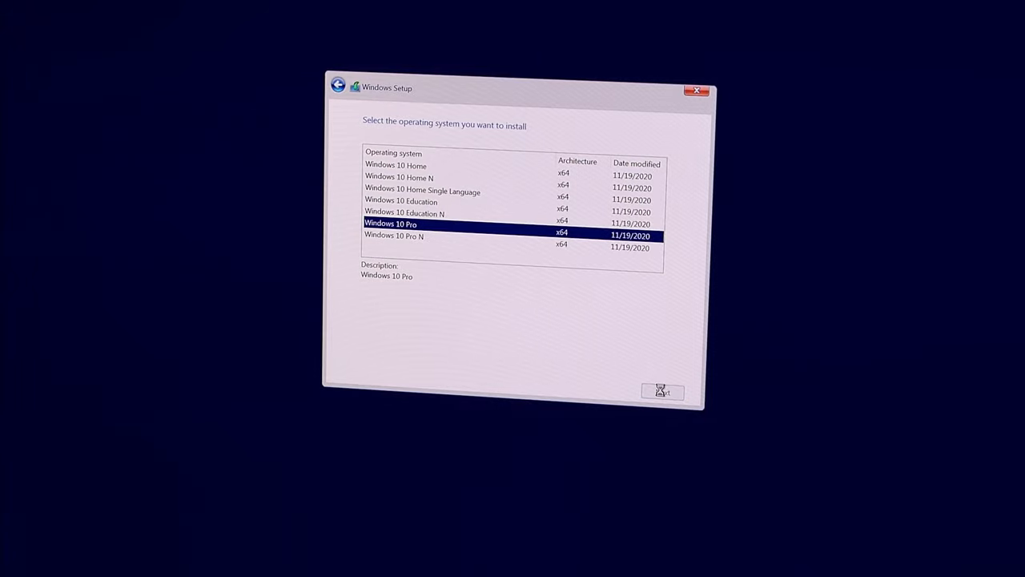
{"action": "left_click", "coordinate": [662, 391]}
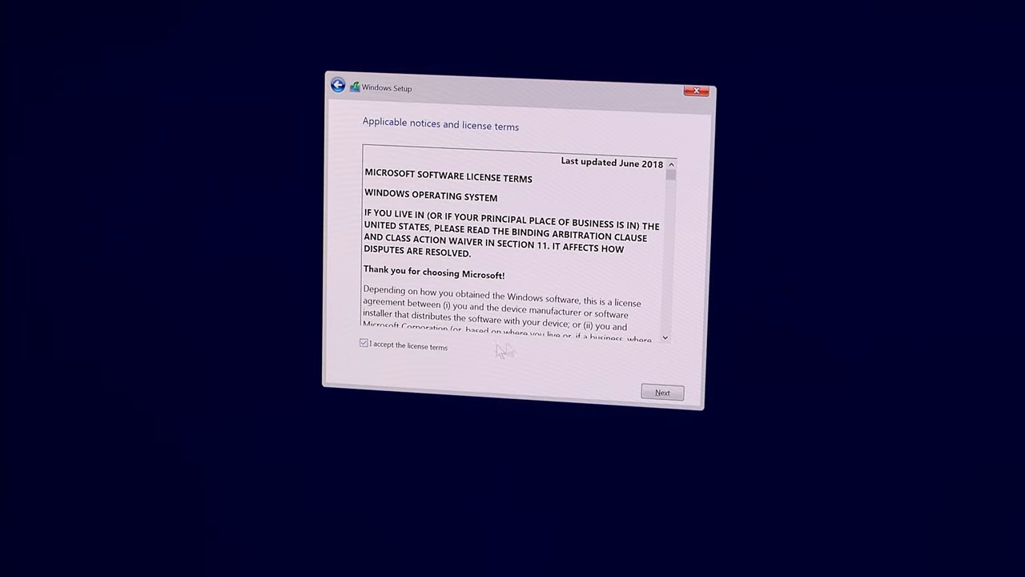
Accept the license, choose Custom install, format Drive 0 Partition 3: WIN, and install there
{"action": "left_click", "coordinate": [661, 393]}
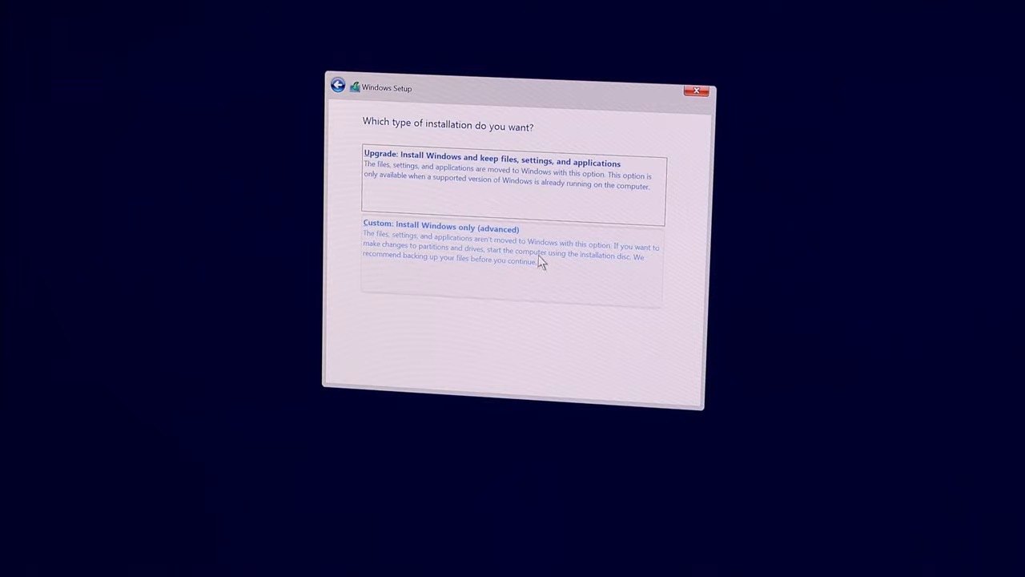
{"action": "left_click", "coordinate": [512, 240]}
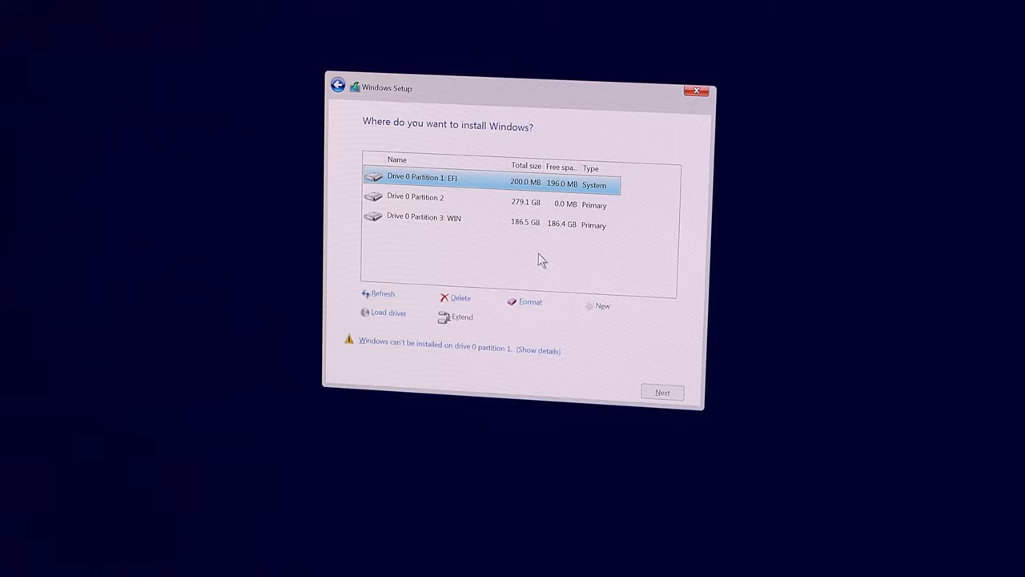
{"action": "mouse_move", "coordinate": [477, 200]}
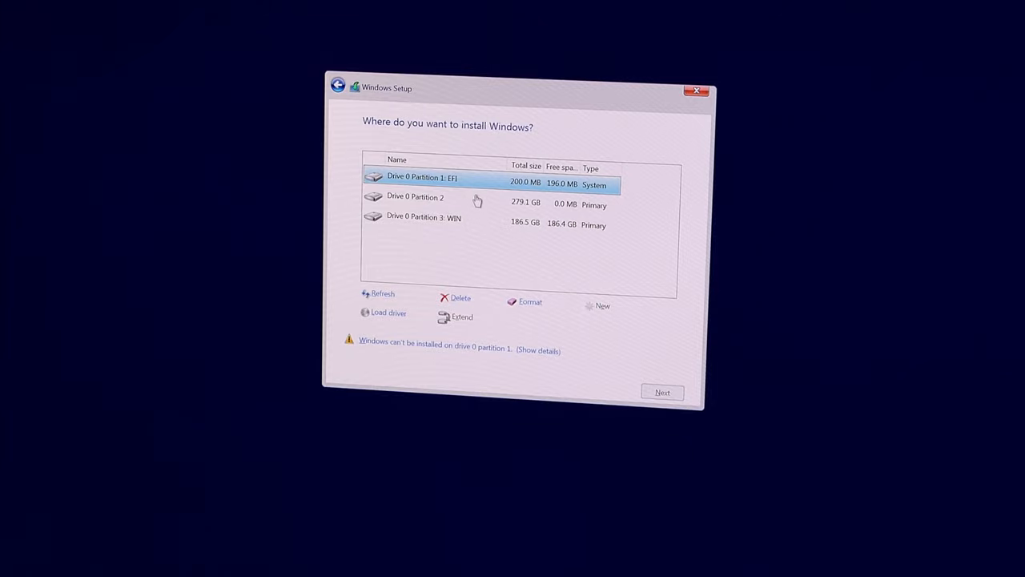
{"action": "mouse_move", "coordinate": [474, 235]}
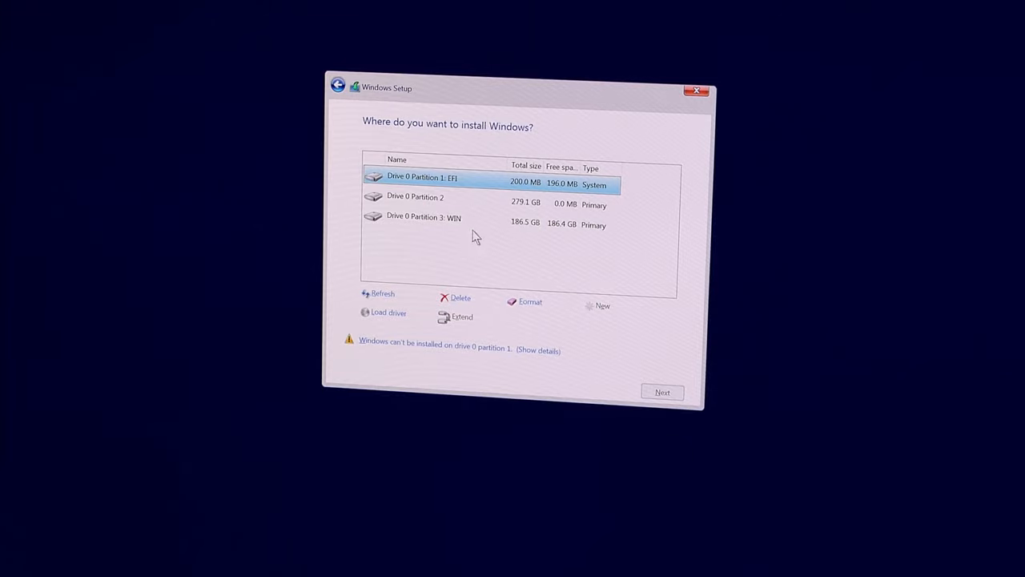
{"action": "left_click", "coordinate": [423, 217]}
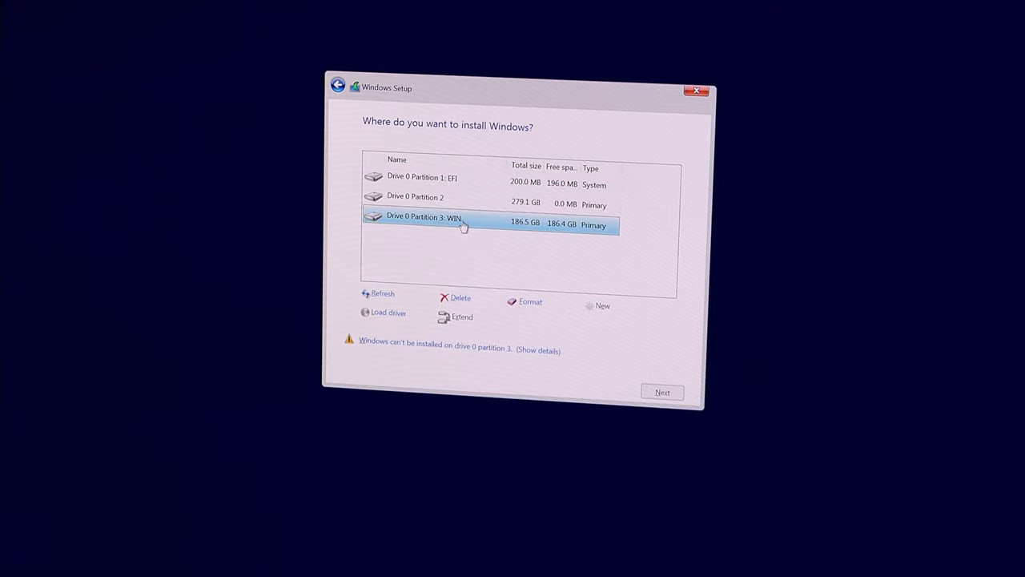
{"action": "mouse_move", "coordinate": [441, 238]}
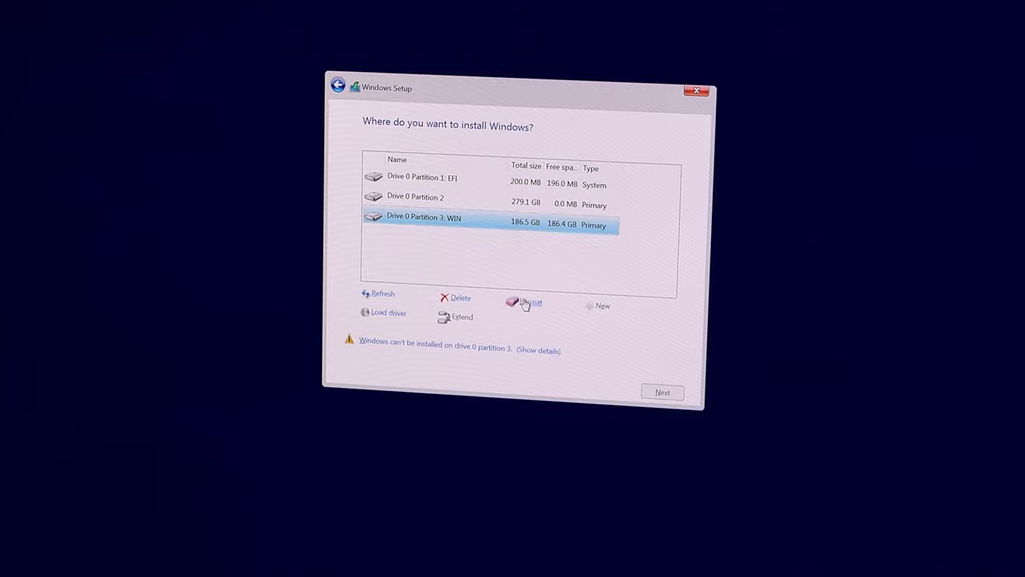
{"action": "left_click", "coordinate": [531, 302]}
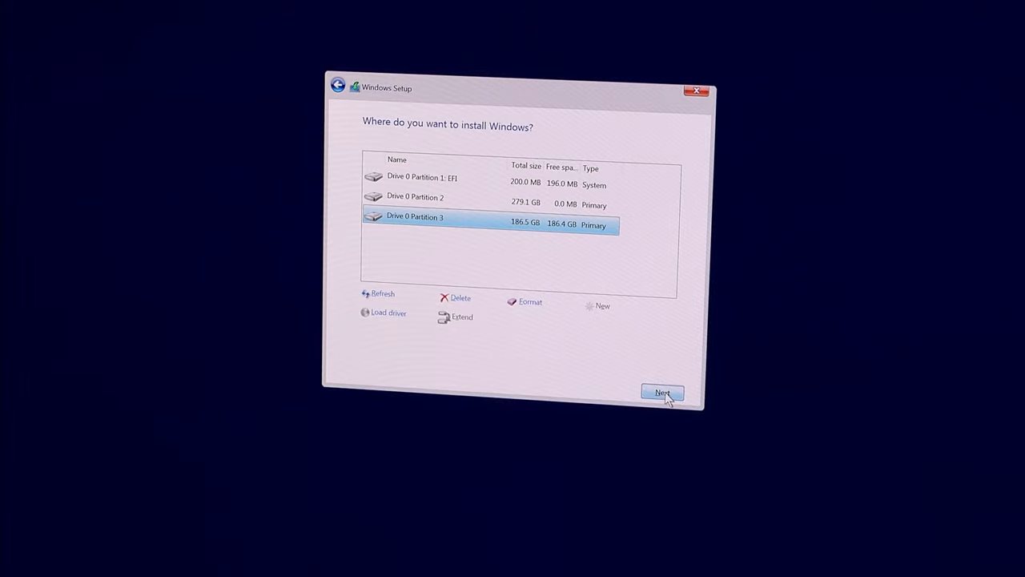
{"action": "left_click", "coordinate": [662, 392]}
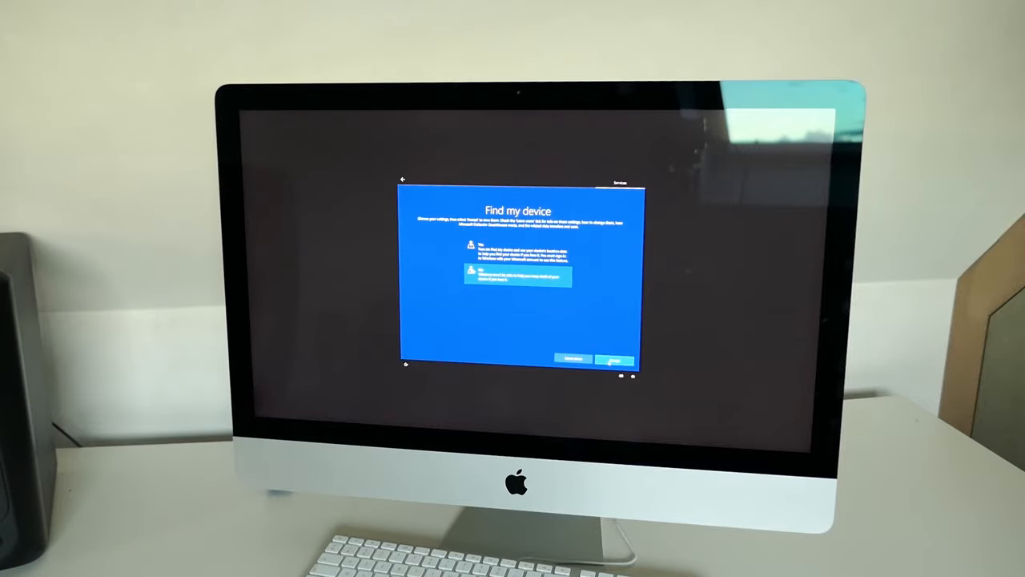
Confirm the Find my device choice to finish first-run setup
{"action": "left_click", "coordinate": [613, 358]}
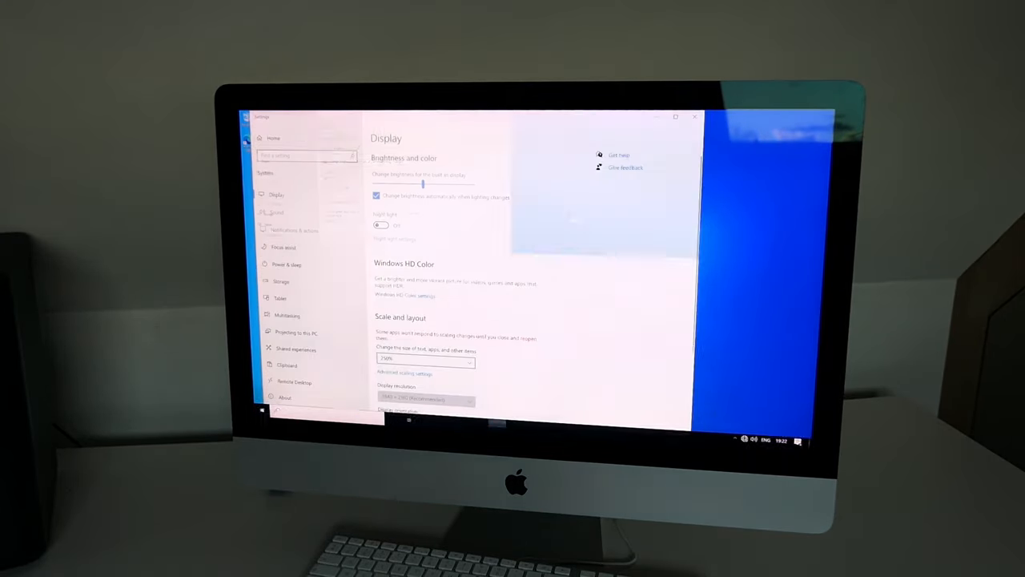
Launch Boot Camp Setup from the ESD-USB drive and allow it to make changes
{"action": "left_click", "coordinate": [424, 358]}
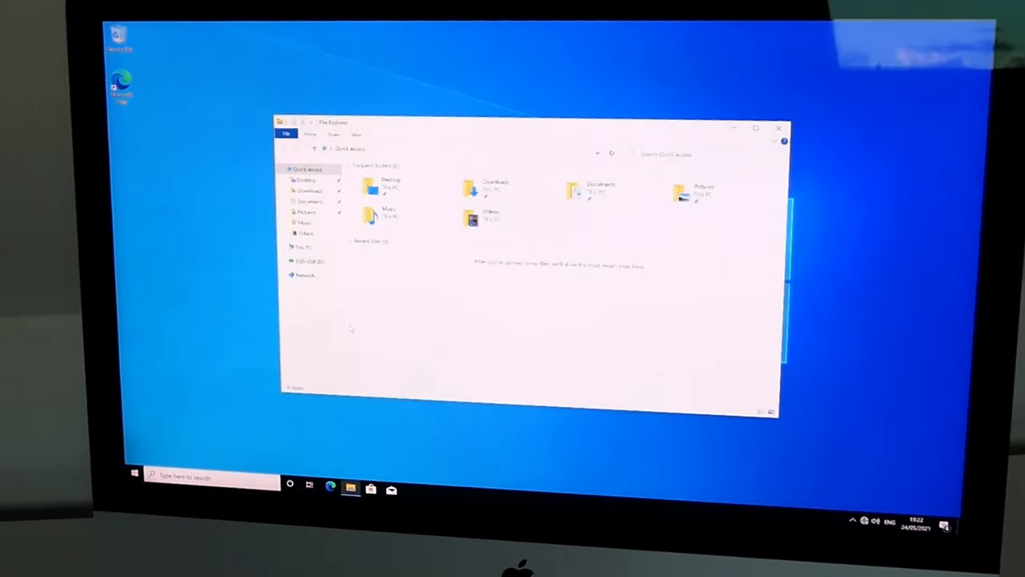
{"action": "left_click", "coordinate": [309, 261]}
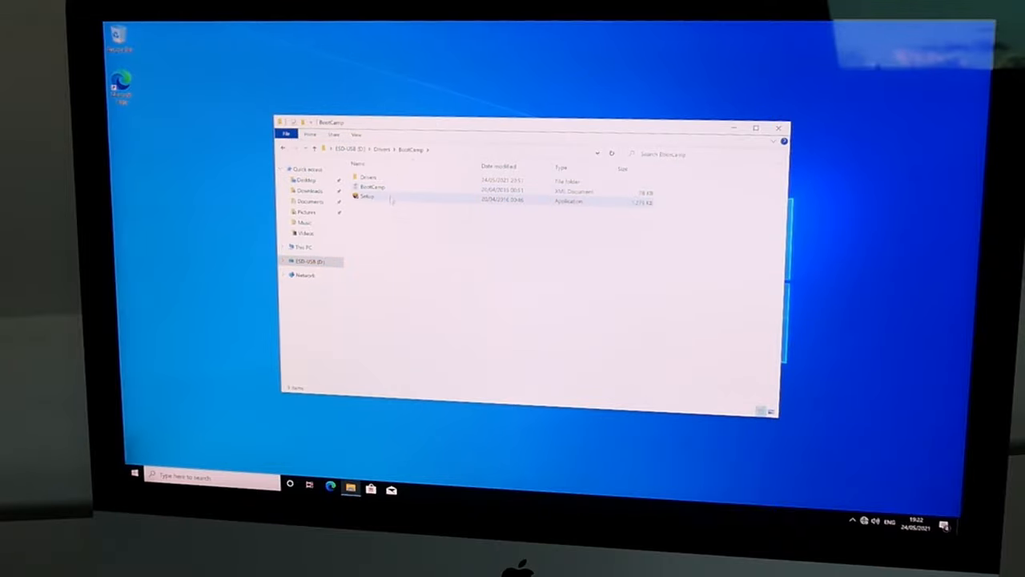
{"action": "double_click", "coordinate": [367, 197]}
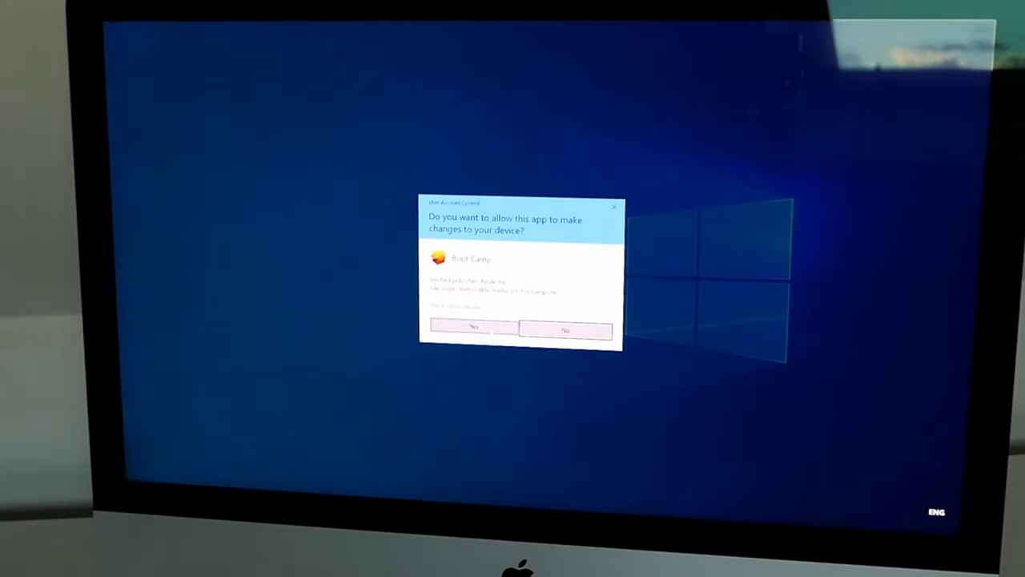
{"action": "left_click", "coordinate": [472, 328]}
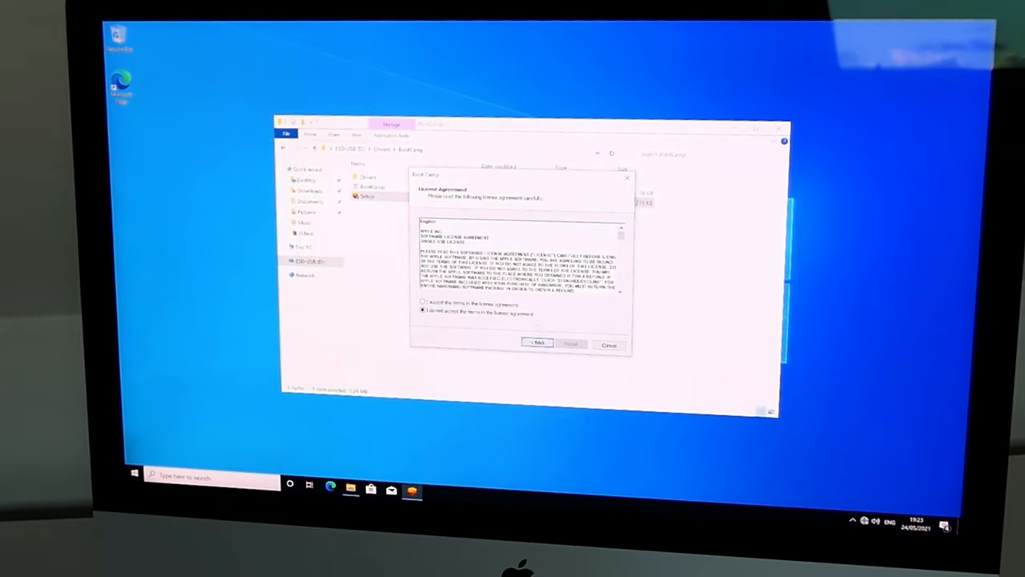
Accept the Boot Camp license, finish installation, and restart the computer
{"action": "left_click", "coordinate": [570, 344]}
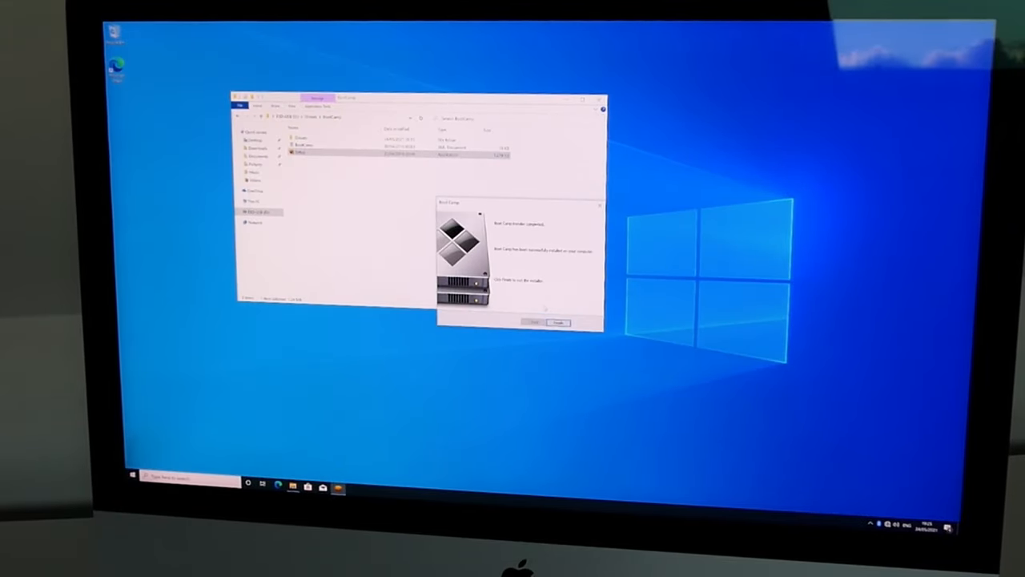
{"action": "left_click", "coordinate": [557, 322]}
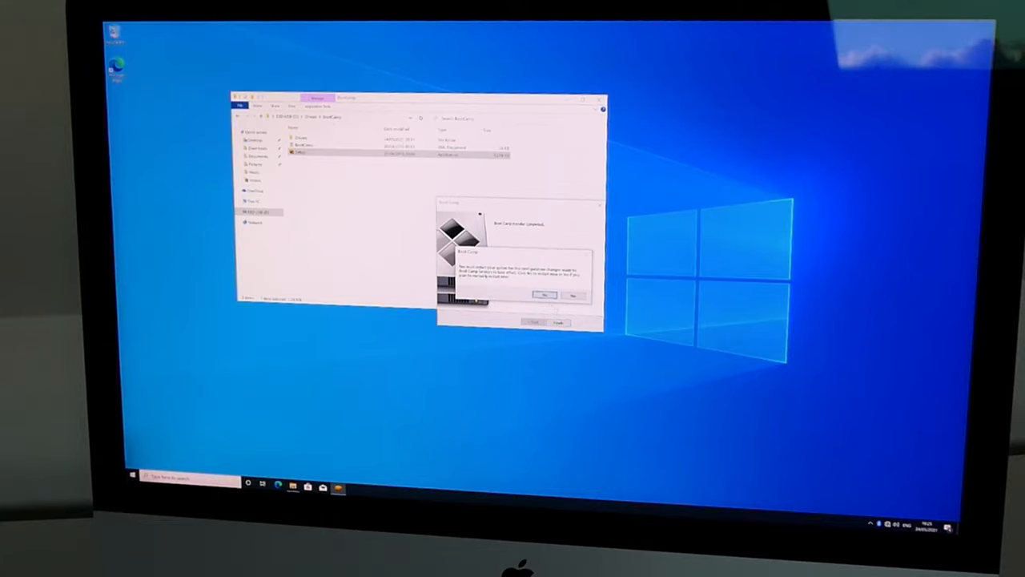
{"action": "left_click", "coordinate": [544, 294]}
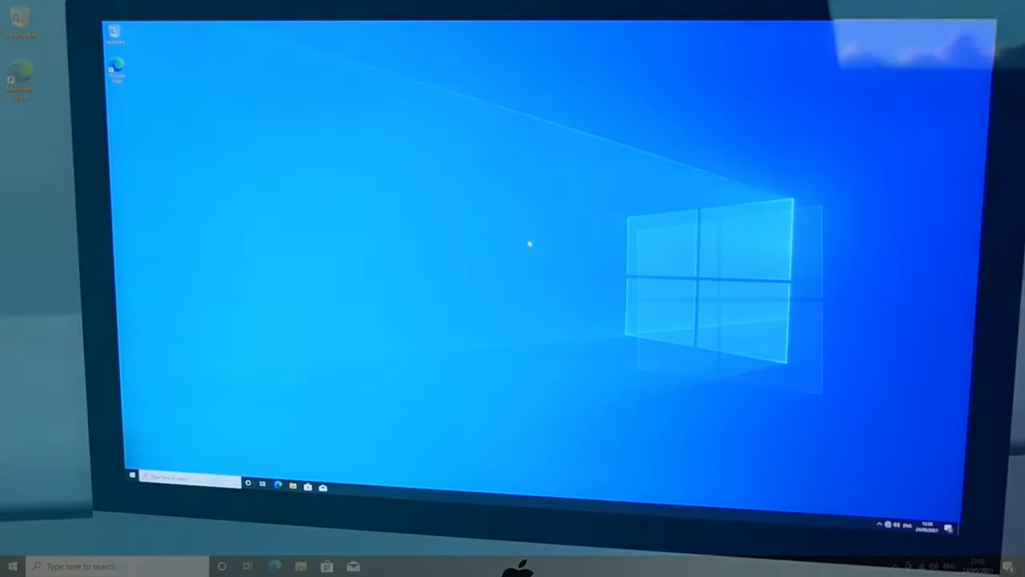
Open Computer Management from This PC in File Explorer to view Device Manager
{"action": "left_click", "coordinate": [301, 566]}
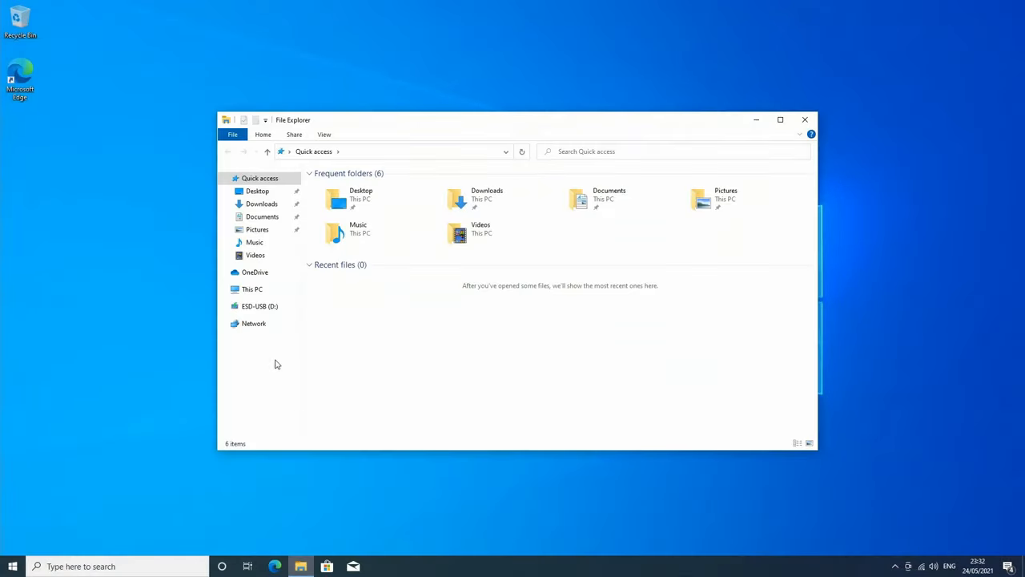
{"action": "left_click", "coordinate": [252, 288]}
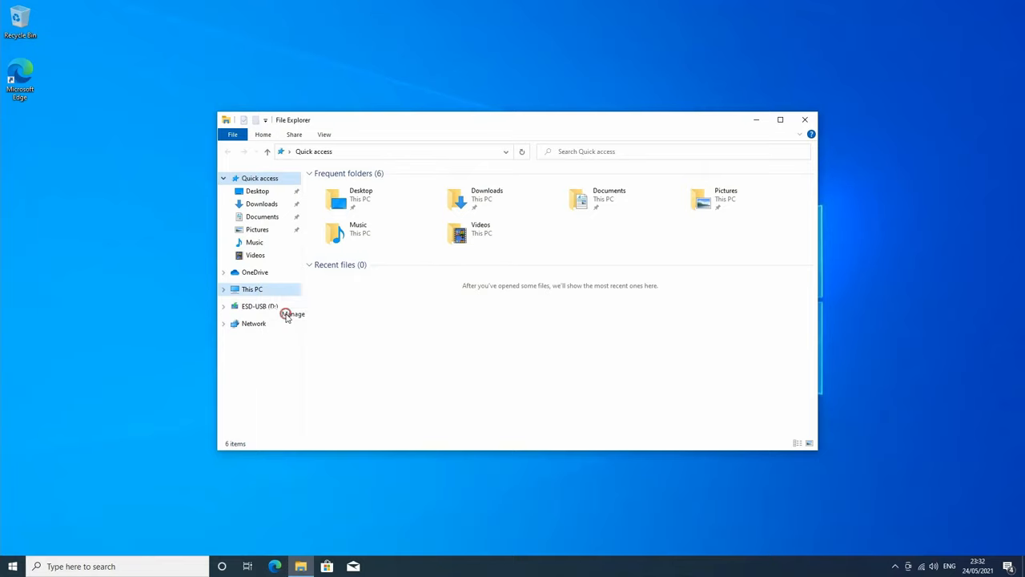
{"action": "left_click", "coordinate": [292, 313]}
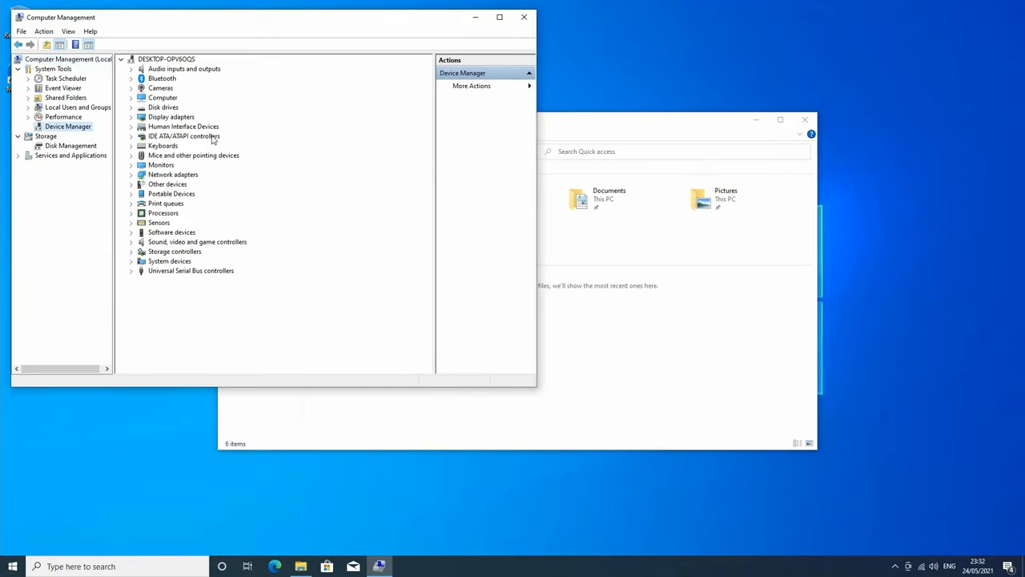
{"action": "mouse_move", "coordinate": [217, 118]}
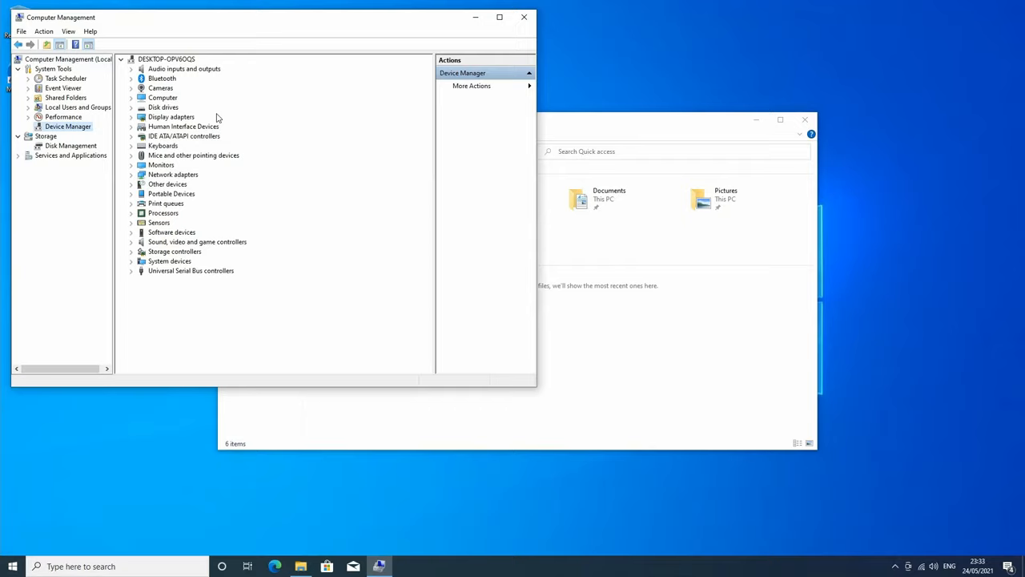
Install available and optional driver updates from Windows Update, then restart
{"action": "type", "text": "upda"}
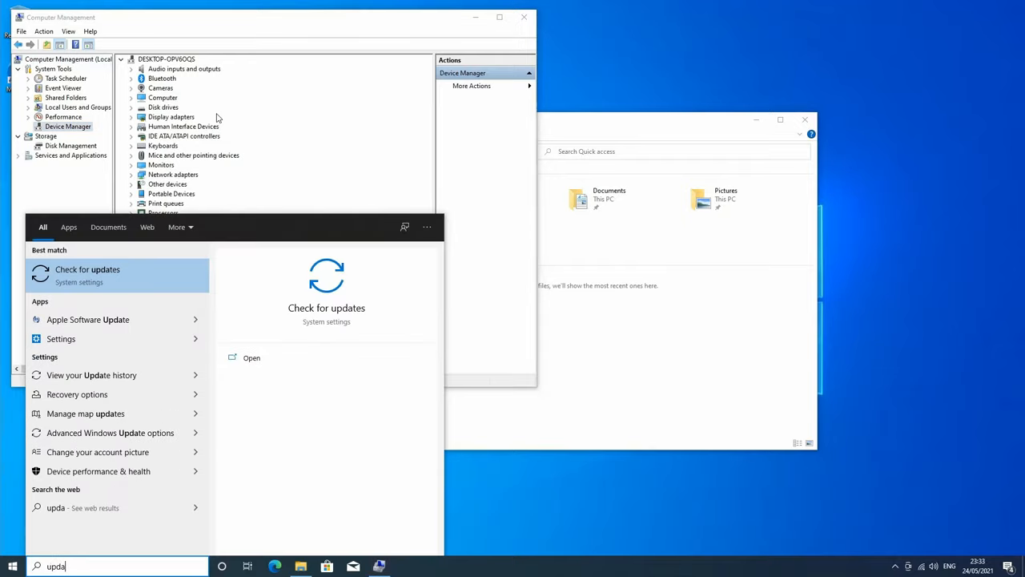
{"action": "left_click", "coordinate": [87, 269]}
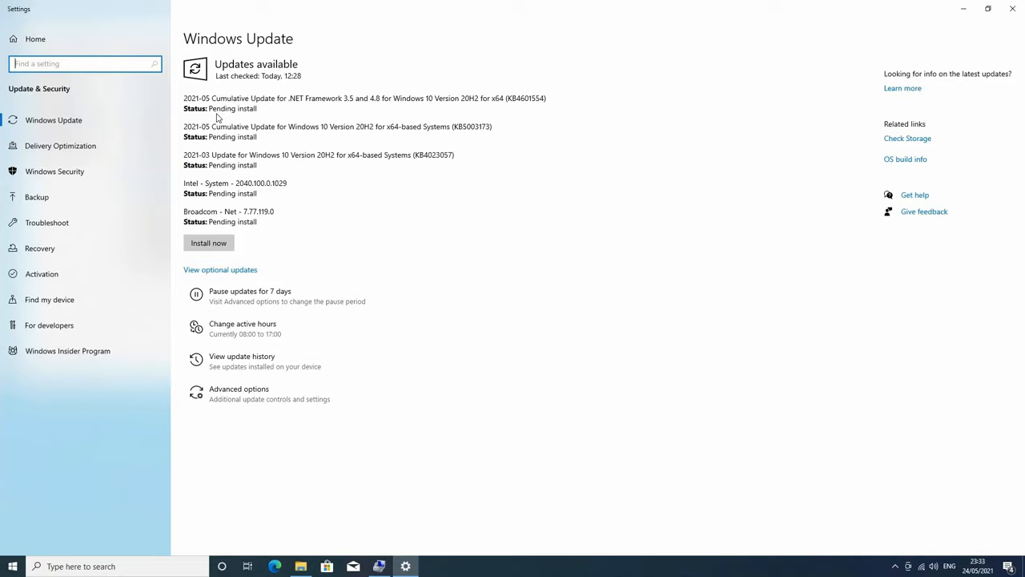
{"action": "left_click", "coordinate": [209, 242]}
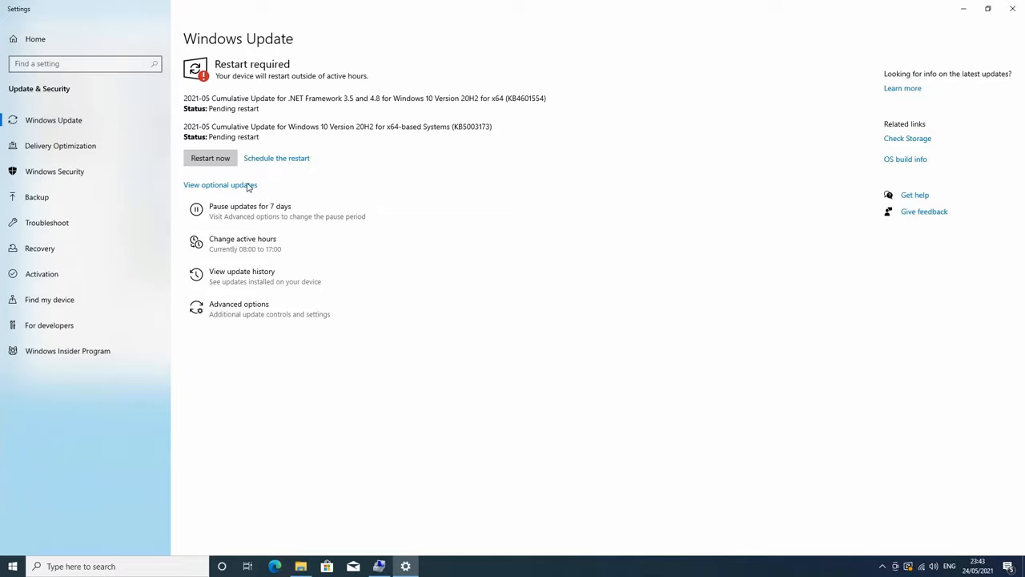
{"action": "left_click", "coordinate": [220, 184]}
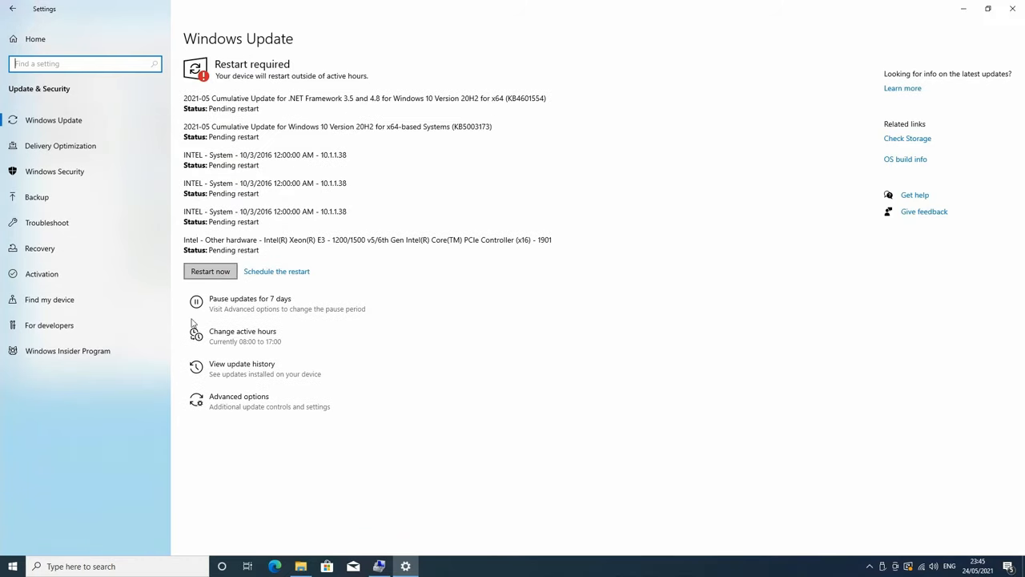
{"action": "left_click", "coordinate": [210, 270]}
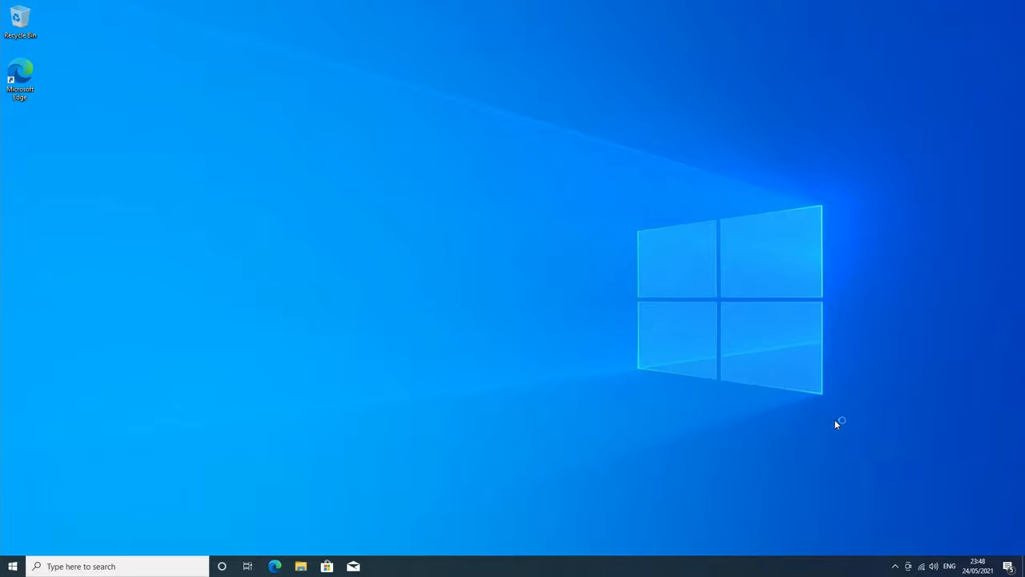
Expand and collapse Network adapters in Device Manager to check the Broadcom adapters
{"action": "left_click", "coordinate": [300, 566]}
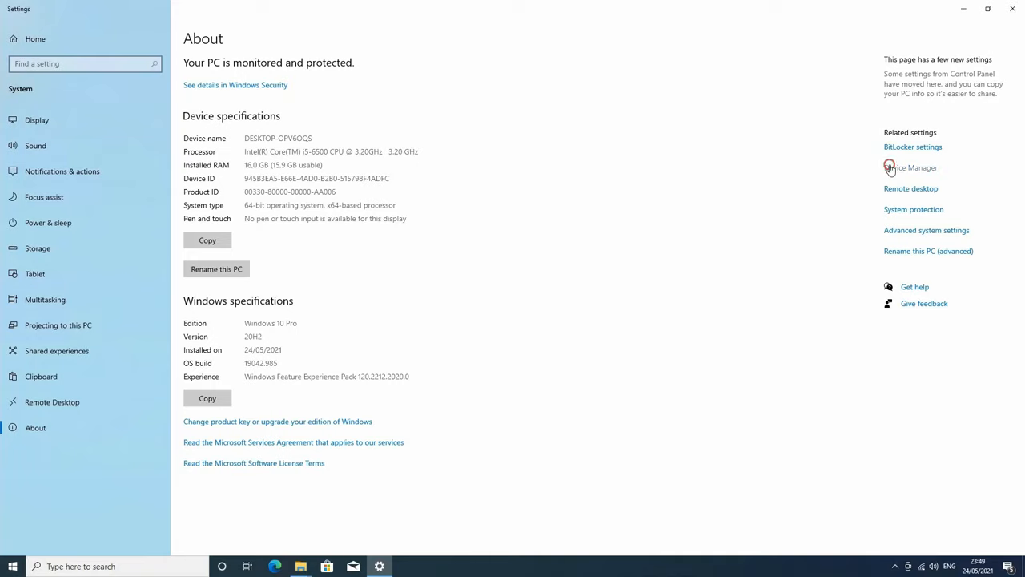
{"action": "left_click", "coordinate": [911, 168]}
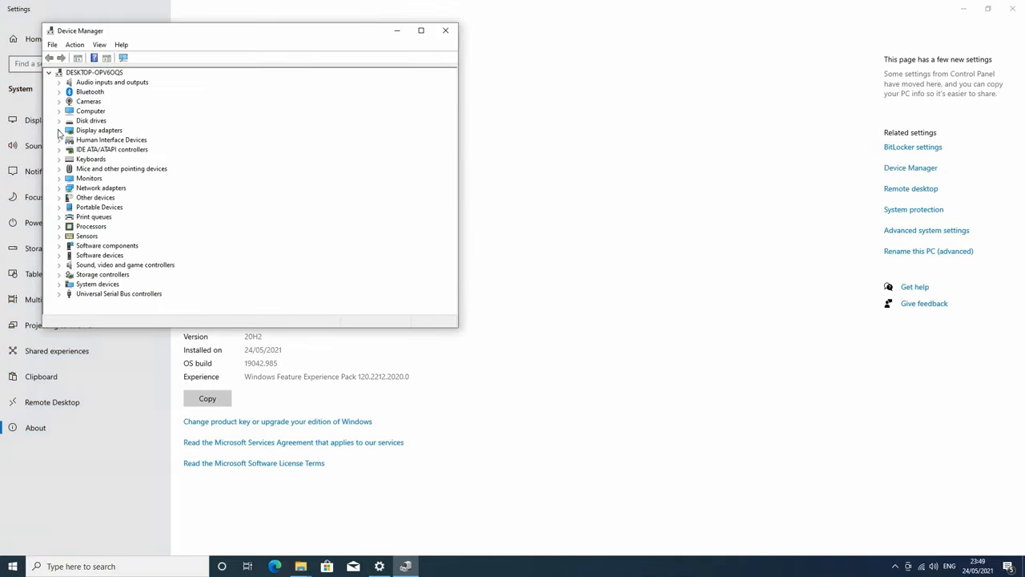
{"action": "left_click", "coordinate": [60, 188]}
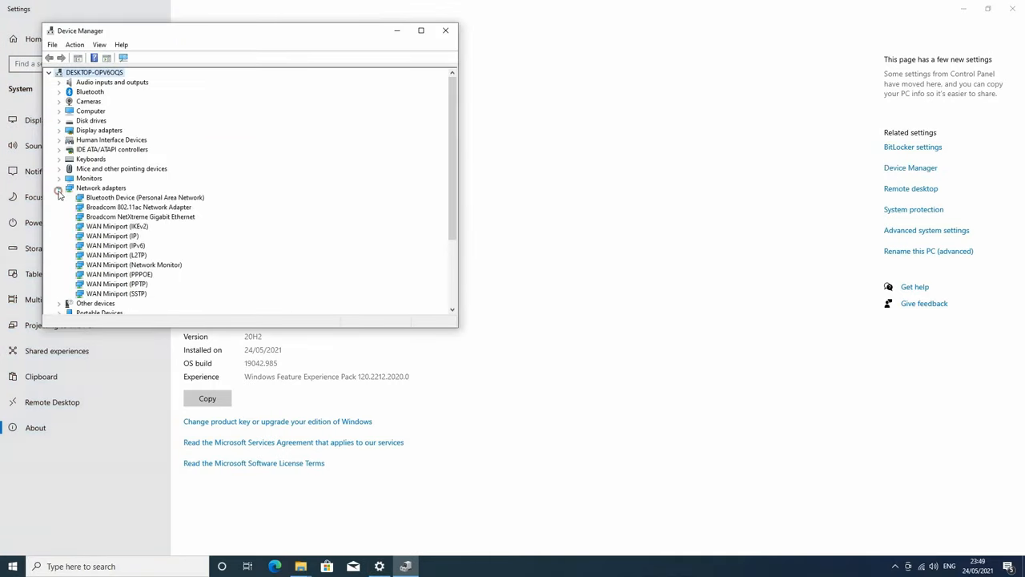
{"action": "left_click", "coordinate": [60, 187]}
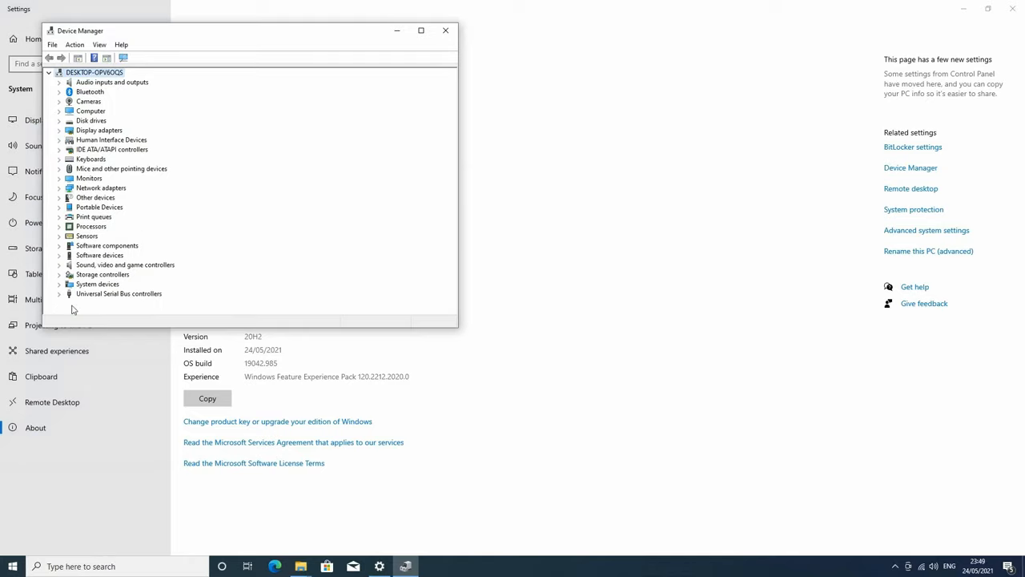
{"action": "left_click", "coordinate": [446, 30]}
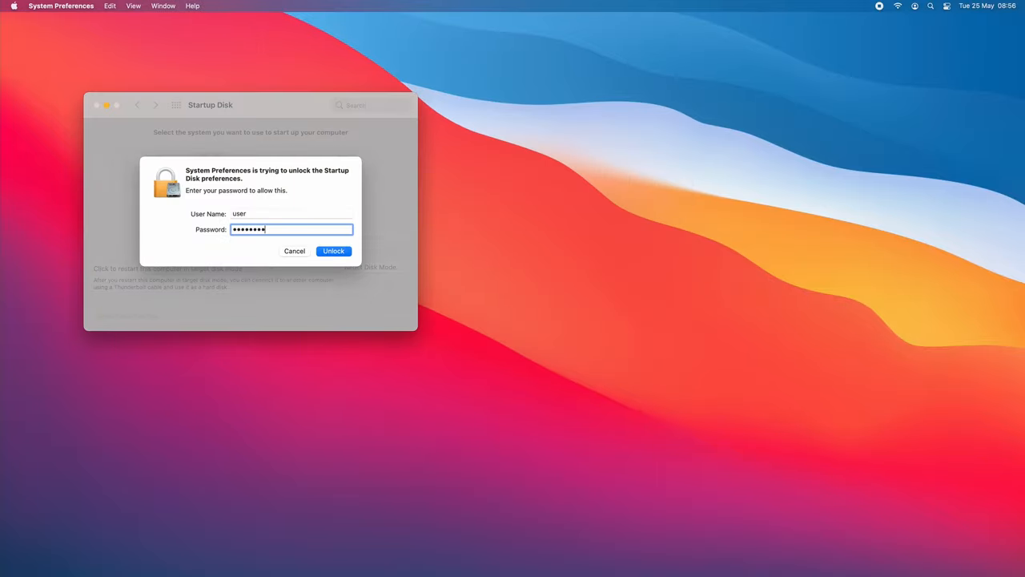
Unlock Startup Disk, keep SSD selected, and request a restart into macOS
{"action": "left_click", "coordinate": [333, 251]}
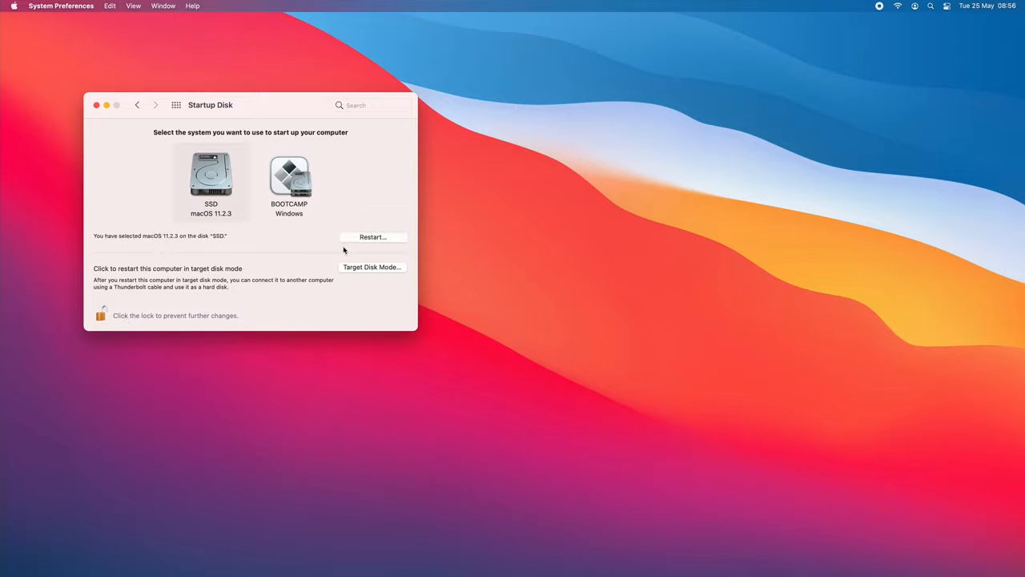
{"action": "left_click", "coordinate": [372, 236]}
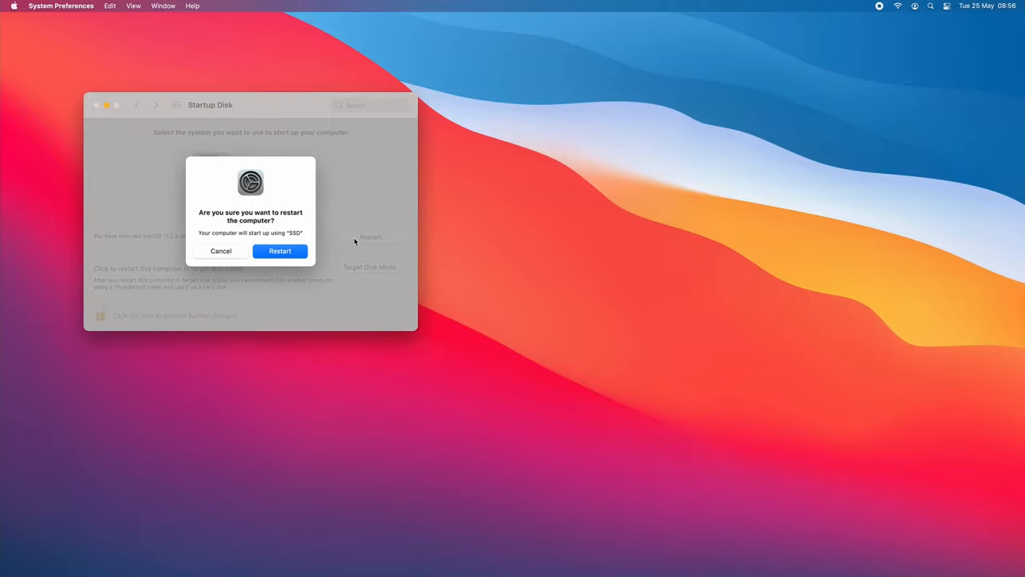